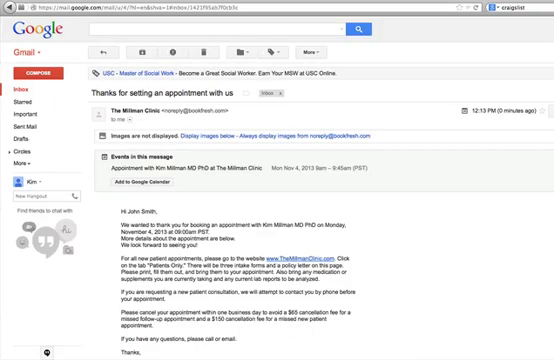
{"action": "scroll", "scroll_direction": "down", "scroll_amount": 3}
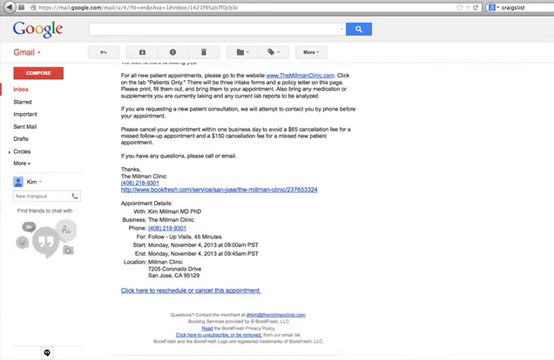